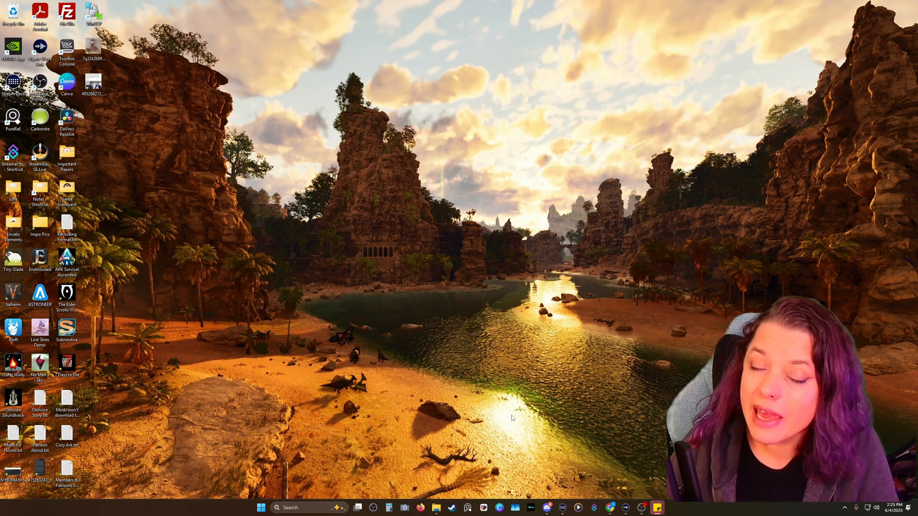
mouse_move(484, 420)
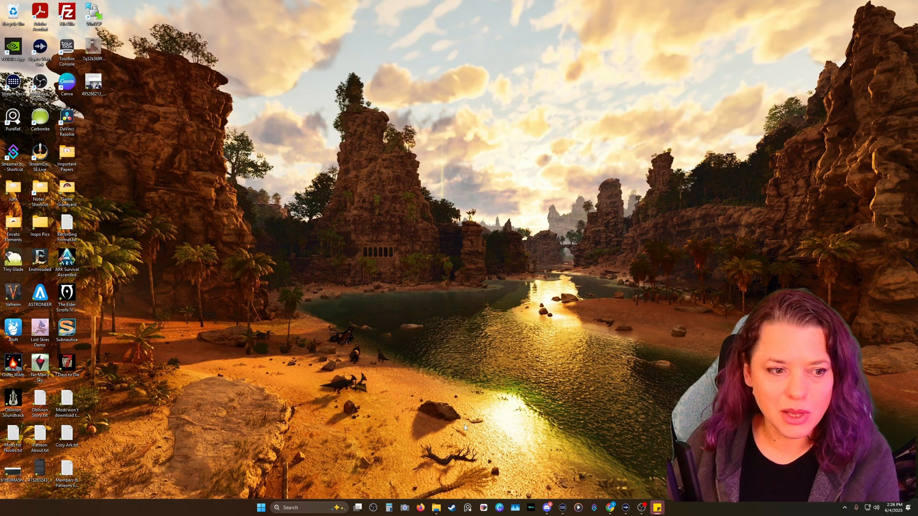
mouse_move(341, 367)
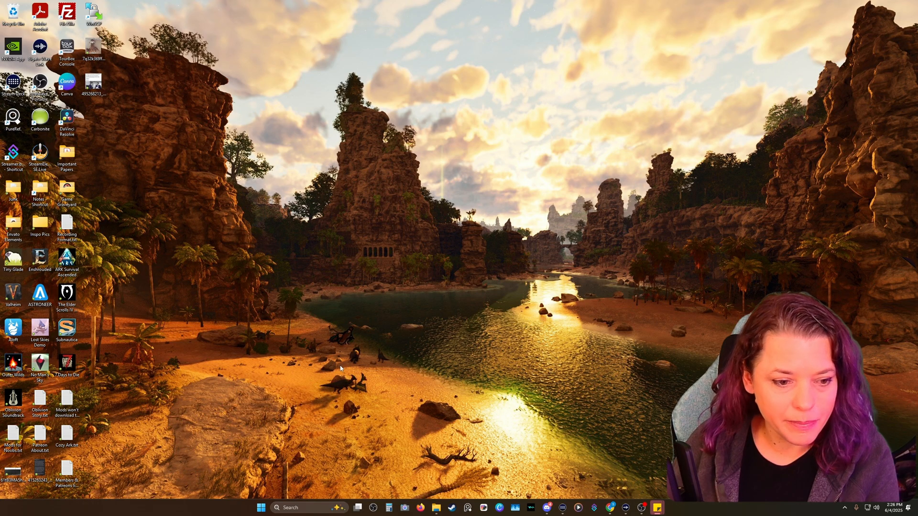
mouse_move(336, 385)
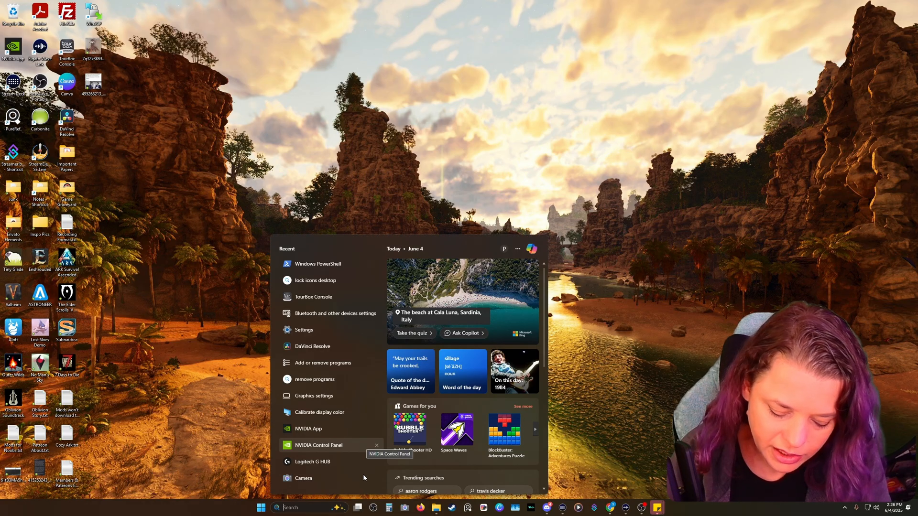
mouse_move(303, 478)
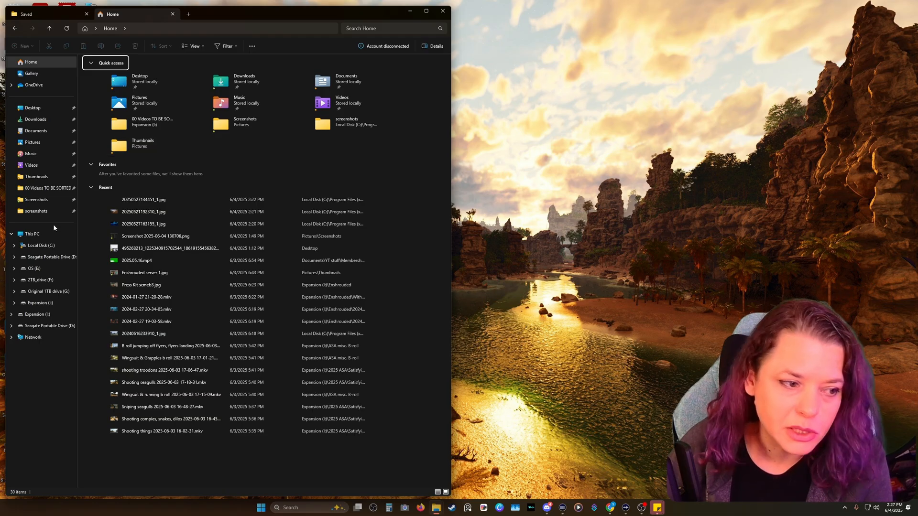
Step: Show 2TB_drive (F:) in a second File Explorer window beside the Home window
click(42, 246)
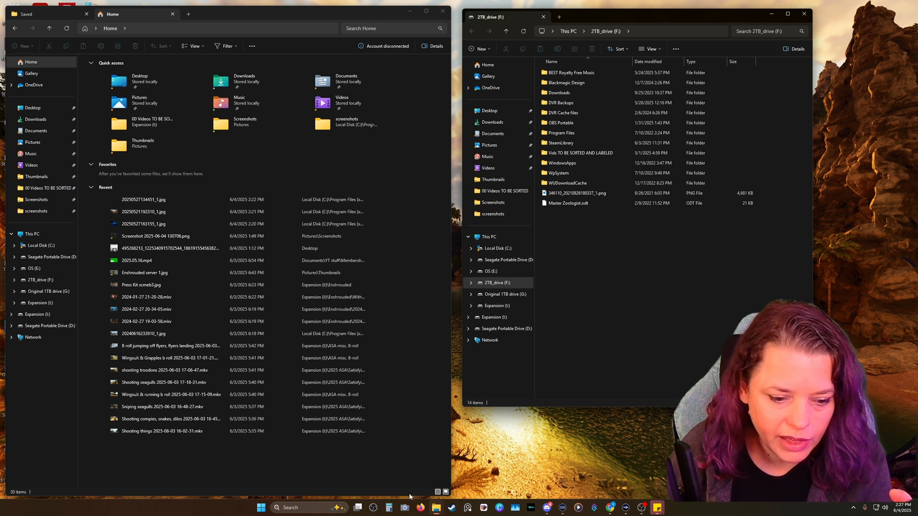
click(143, 224)
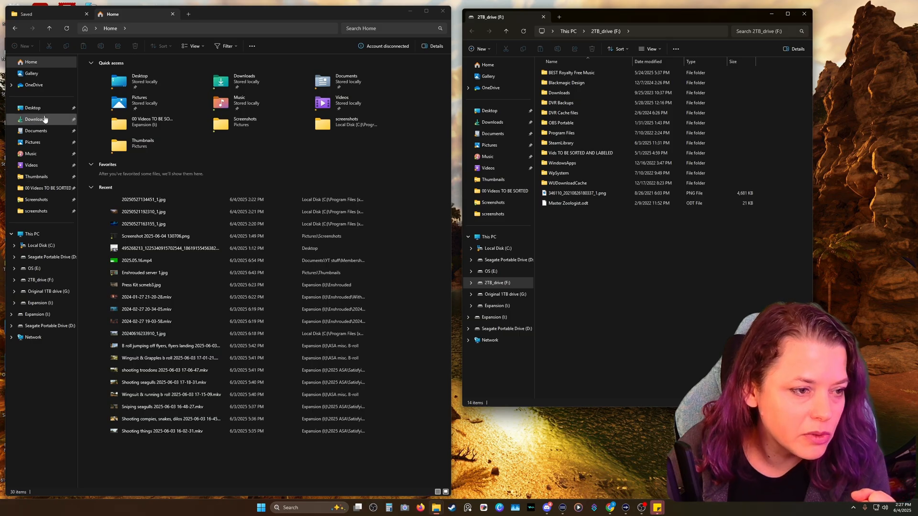
Step: Navigate to Documents > Backup game files > SP ASA game saves
click(35, 130)
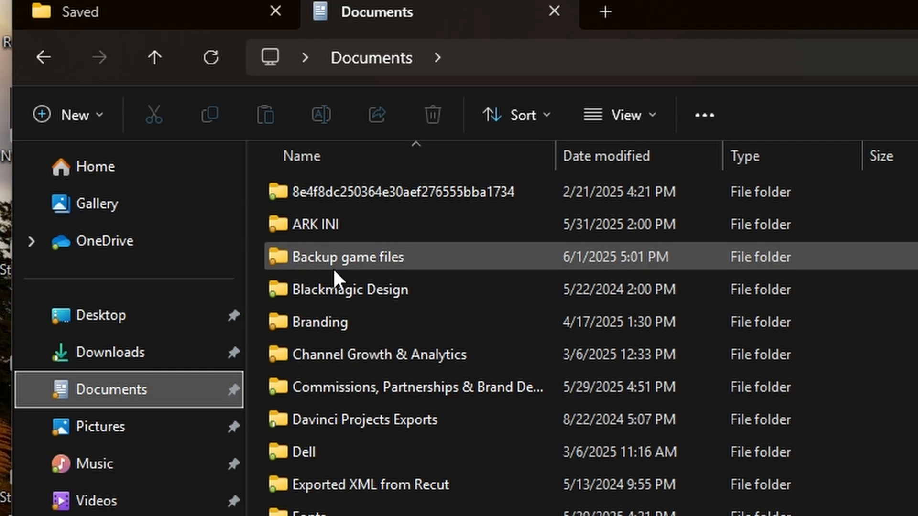
double_click(345, 257)
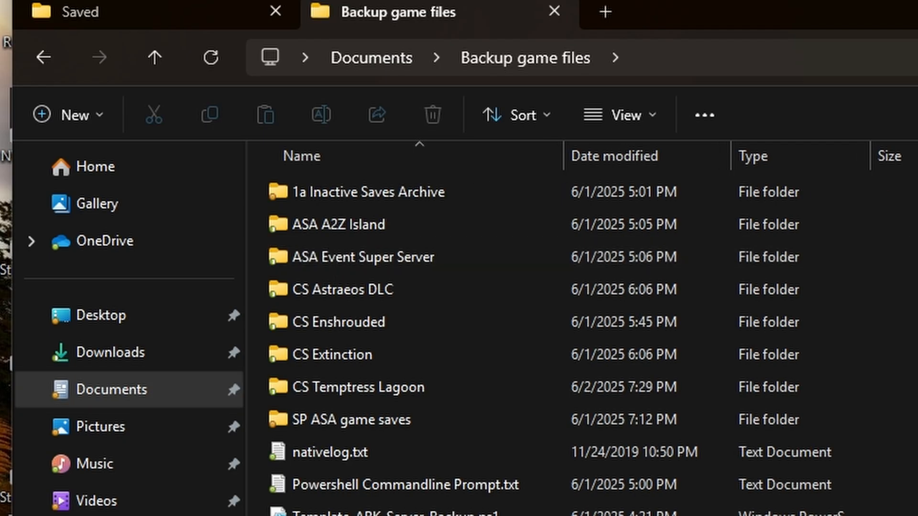
scroll(down, 3)
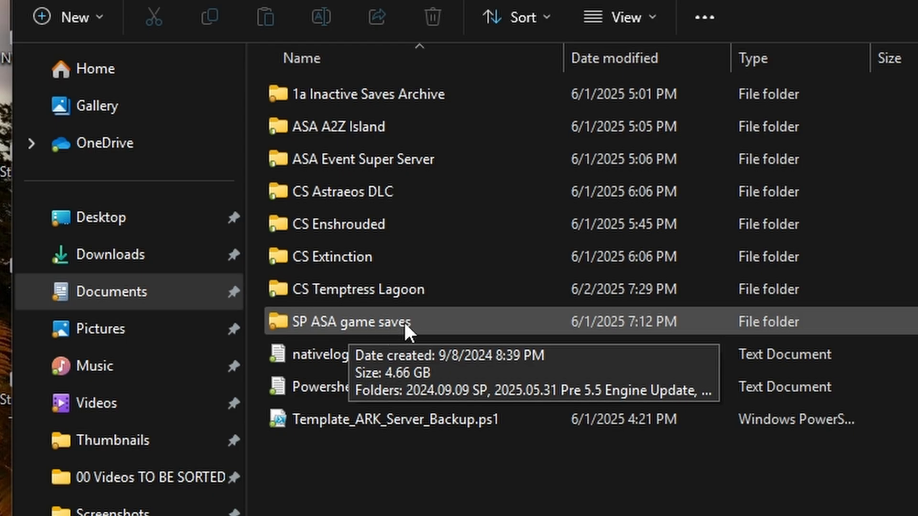
double_click(340, 321)
text(2025.06.04 pre 5.)
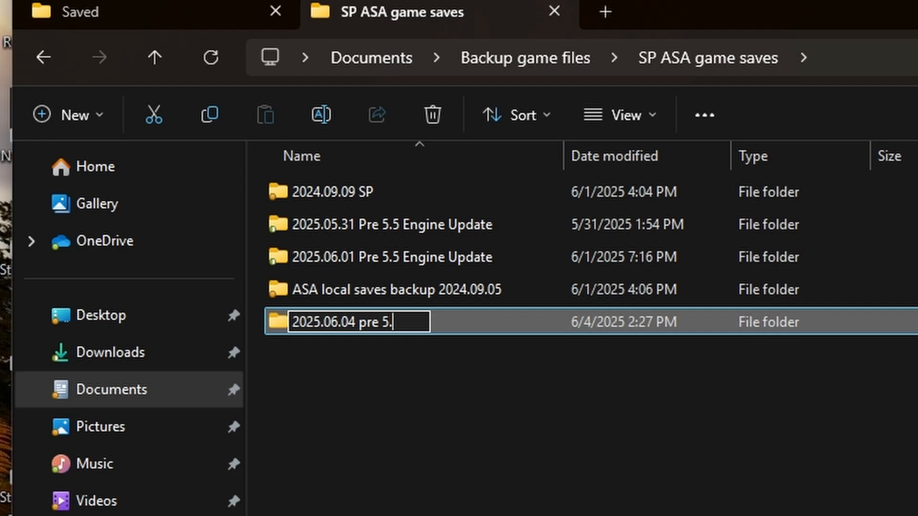
Step: Create the folder '2025.06.04 pre 5.5 Engine Update' and enter it
text(5 Engine Update)
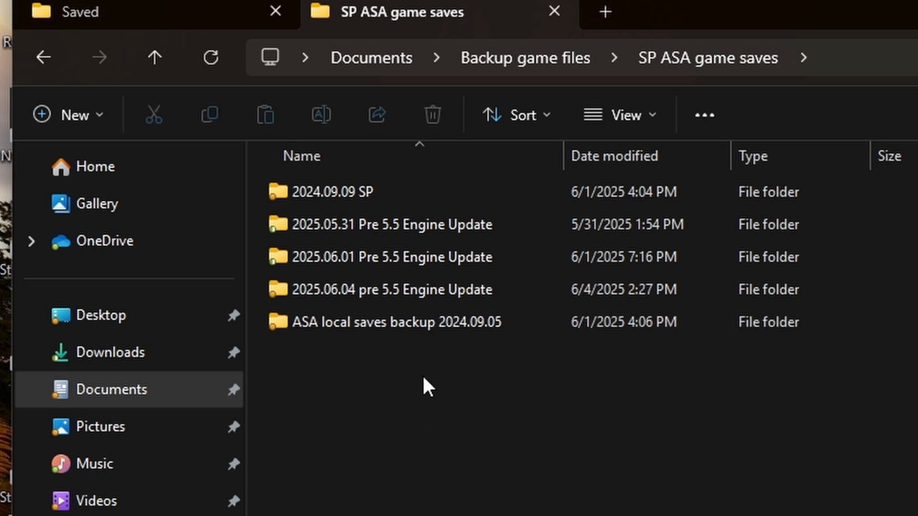
double_click(391, 289)
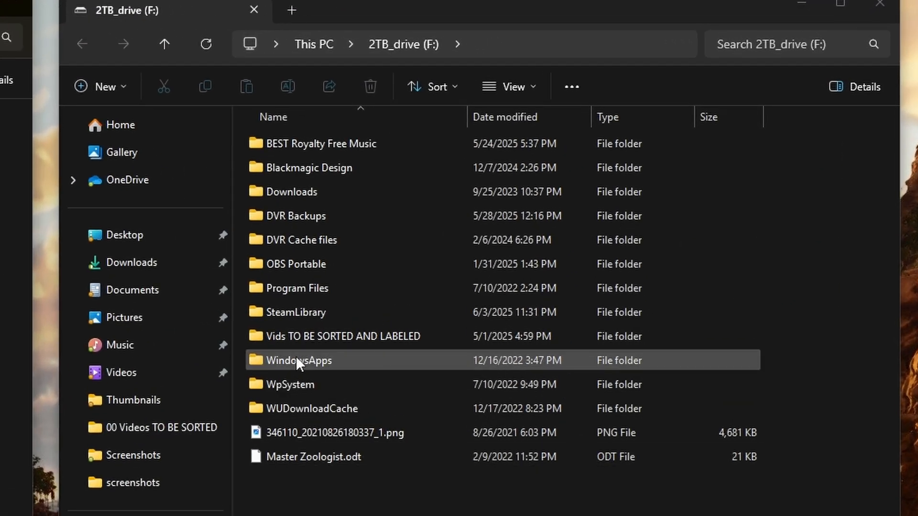
mouse_move(321, 312)
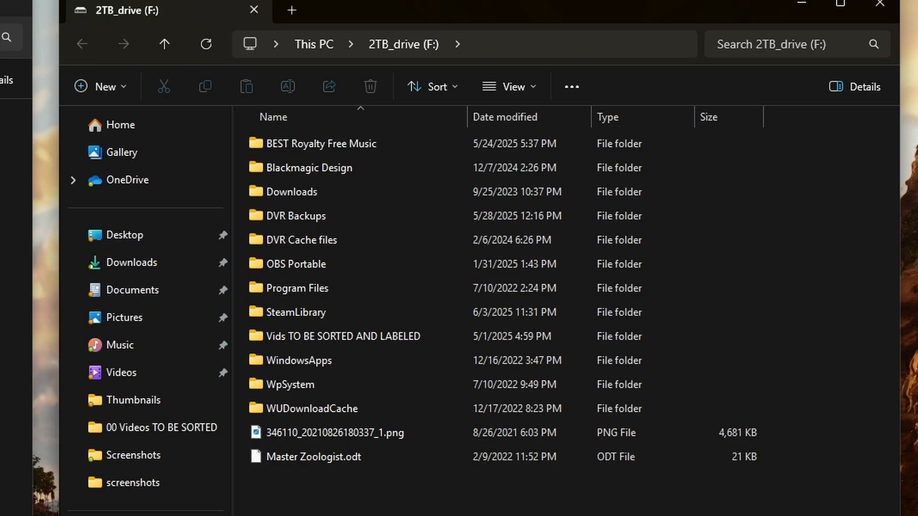
Step: Bring up the context menu for Local Disk (C:) in the drive window
right_click(493, 282)
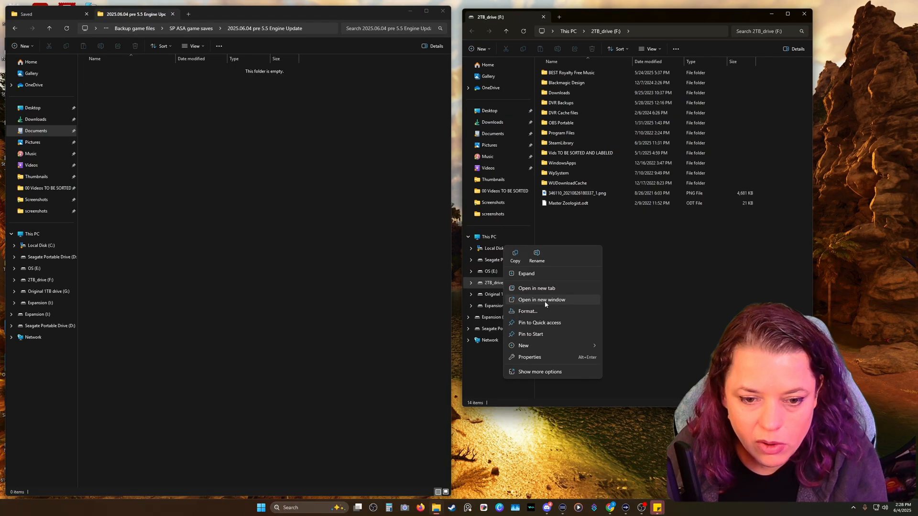
Step: Browse Local Disk (C:) into Program Files (x86) > Steam in a separate window
click(541, 299)
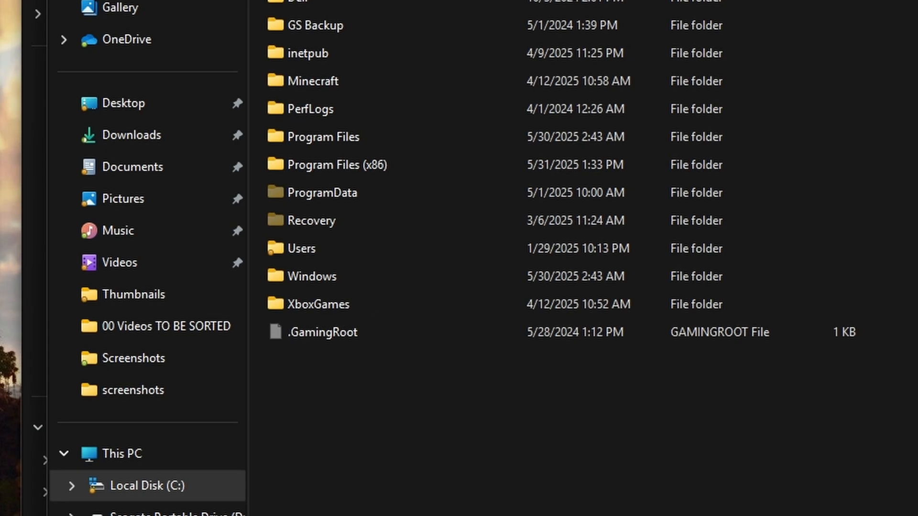
click(336, 164)
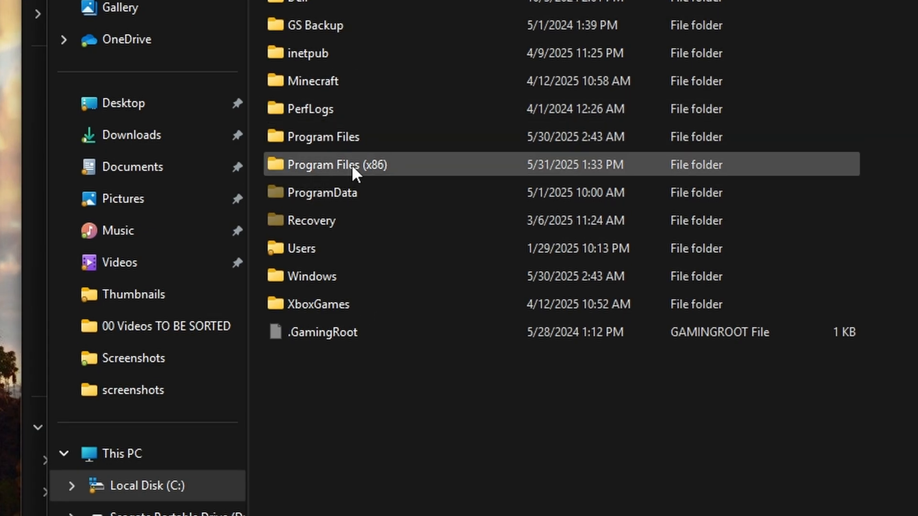
mouse_move(336, 171)
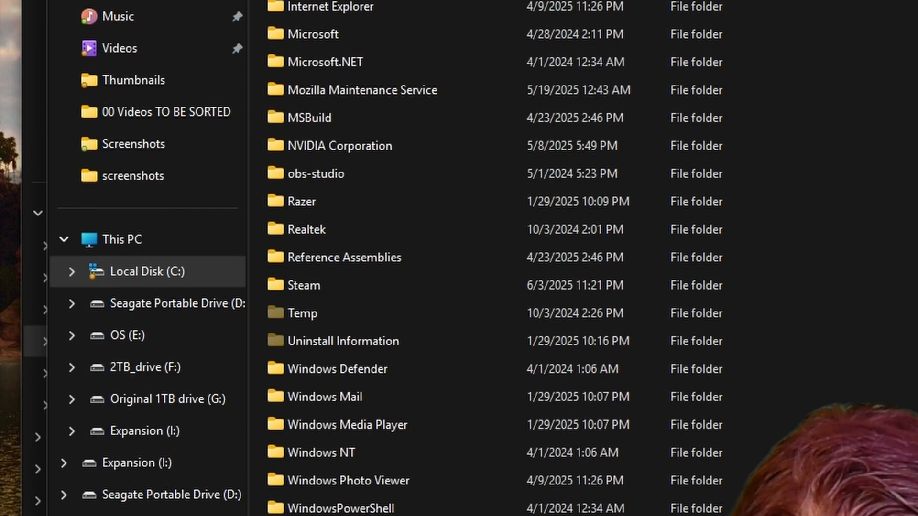
scroll(down, 3)
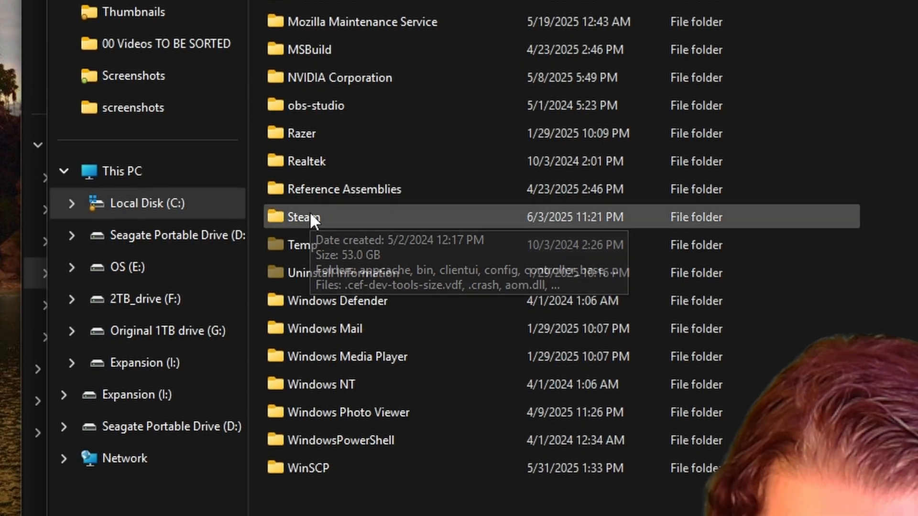
double_click(303, 217)
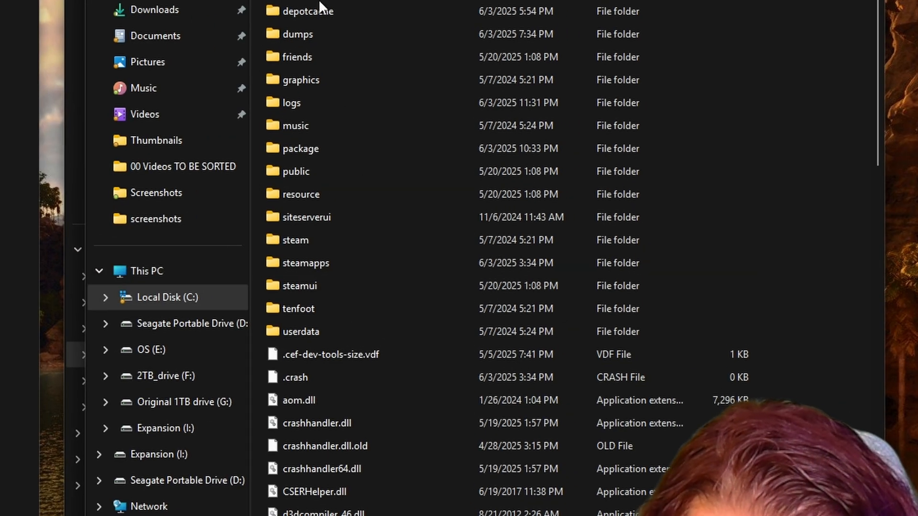
Step: Reach the steamapps common games folder, then switch to F: SteamLibrary steamapps
click(297, 33)
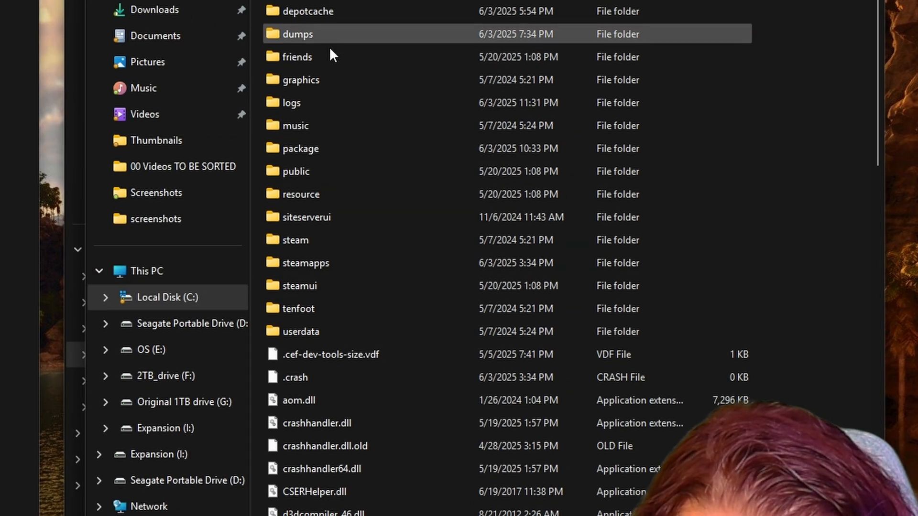
click(305, 262)
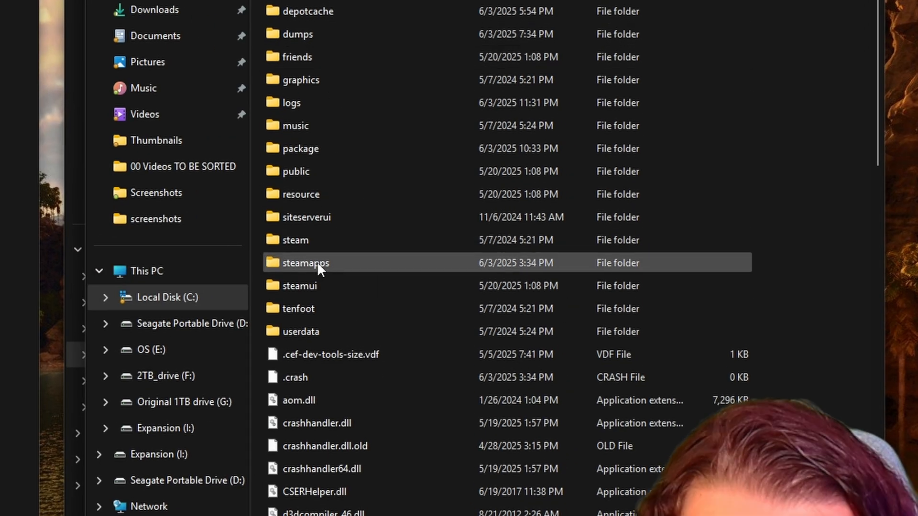
double_click(306, 263)
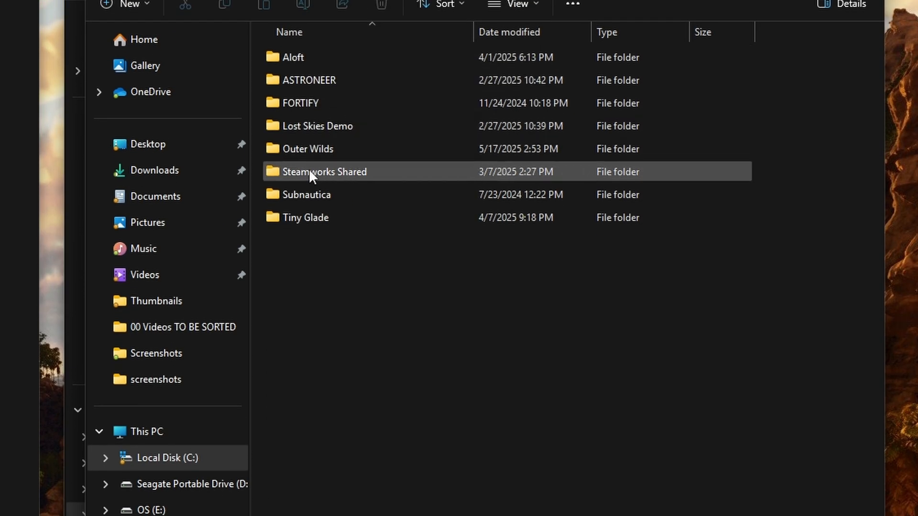
click(304, 217)
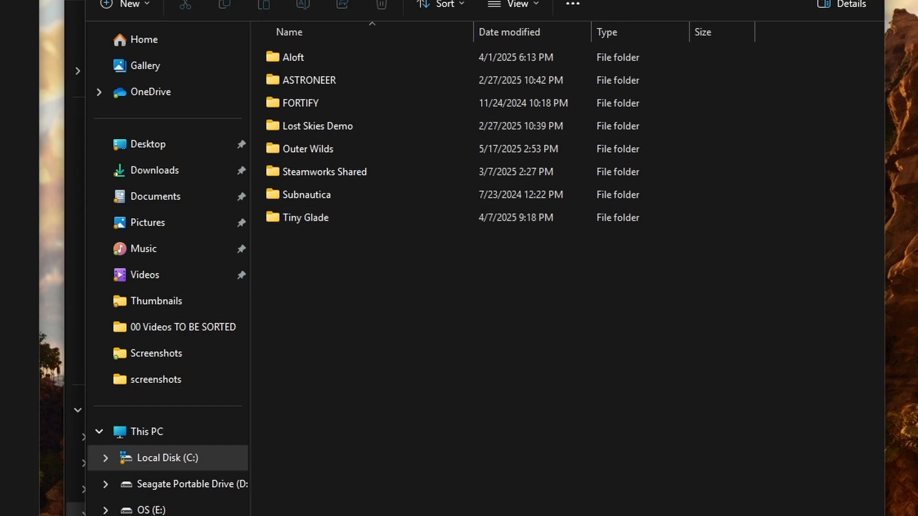
click(146, 510)
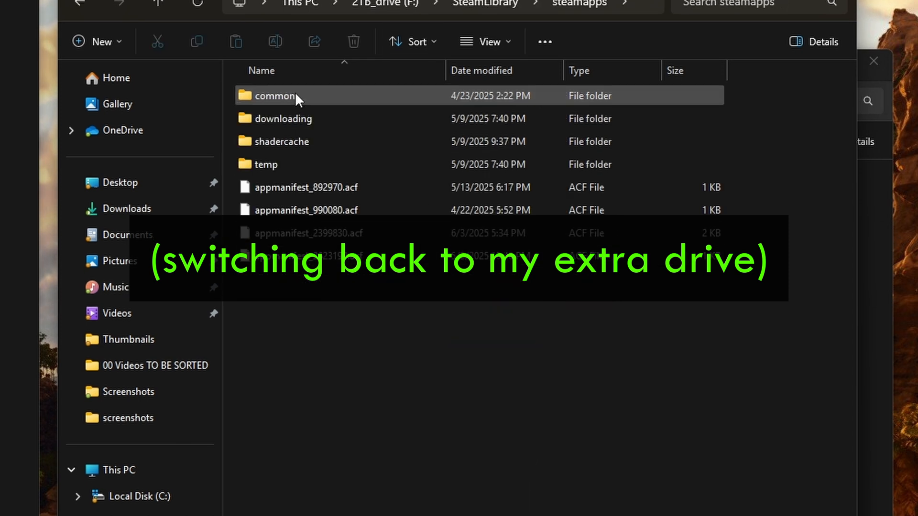
Step: Navigate common > ARK Survival Ascended > ShooterGame on the 2TB drive, showing Saved
double_click(275, 96)
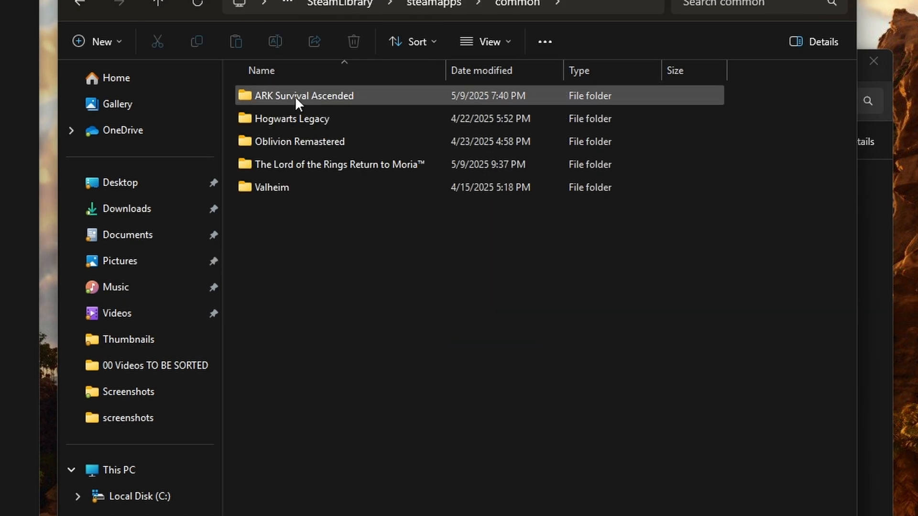
double_click(302, 95)
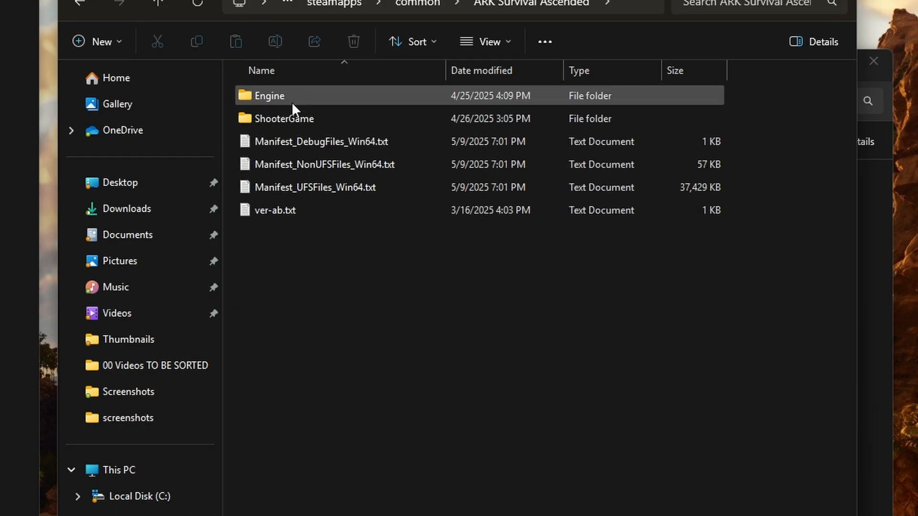
mouse_move(295, 107)
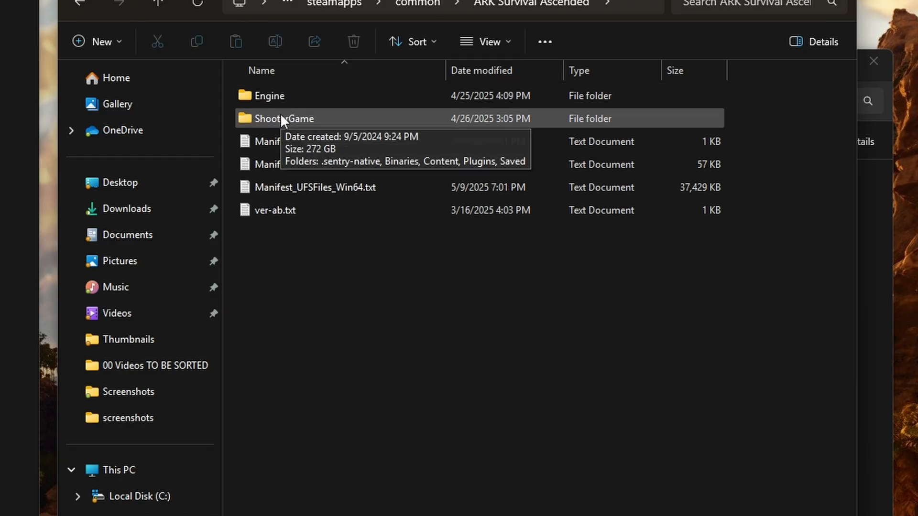
double_click(283, 119)
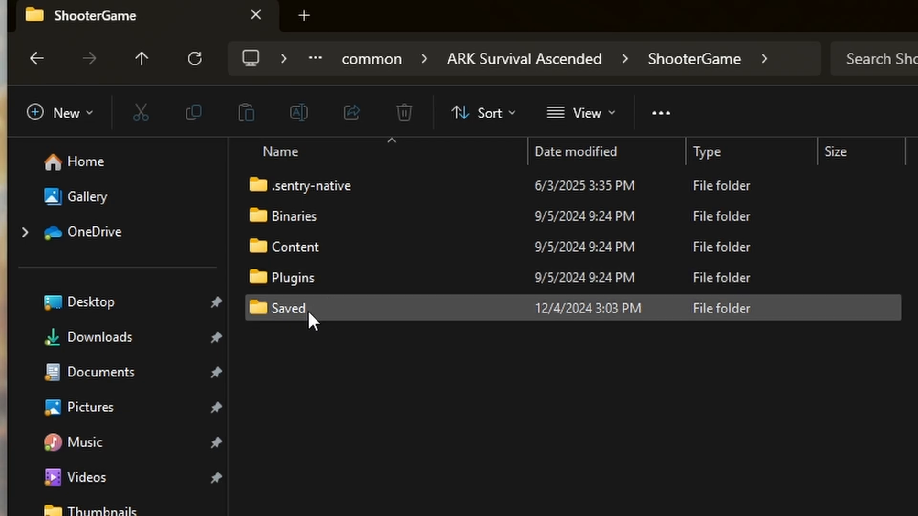
mouse_move(288, 314)
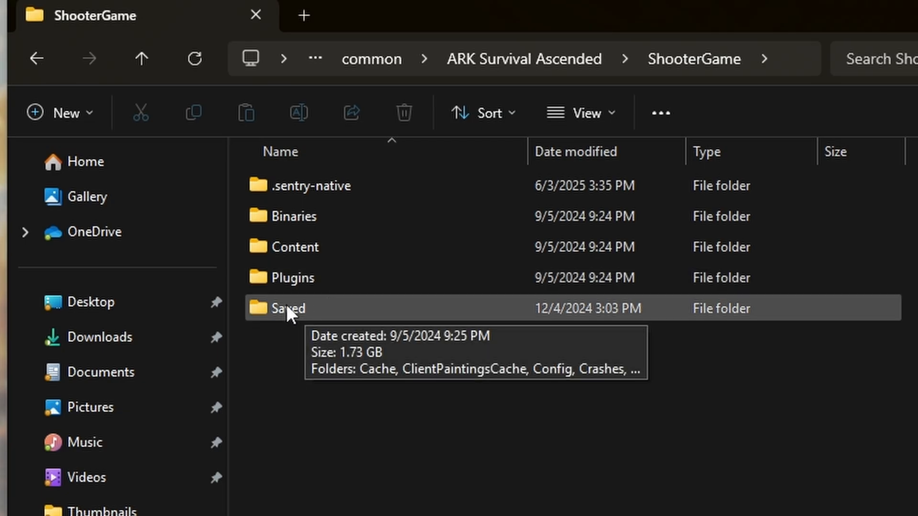
double_click(285, 309)
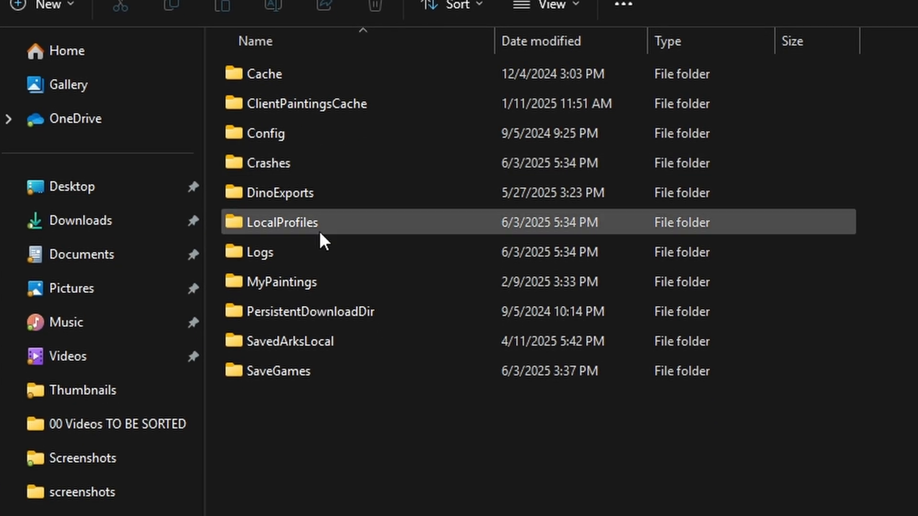
click(264, 74)
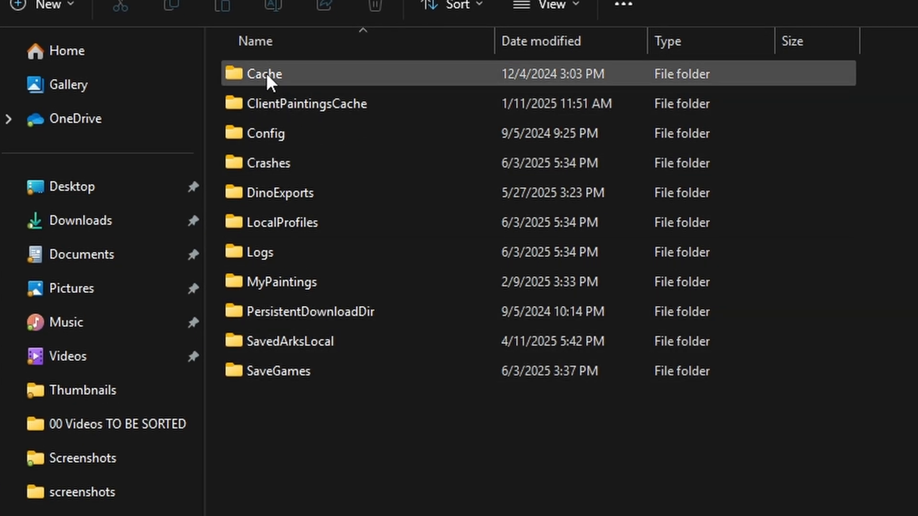
mouse_move(321, 75)
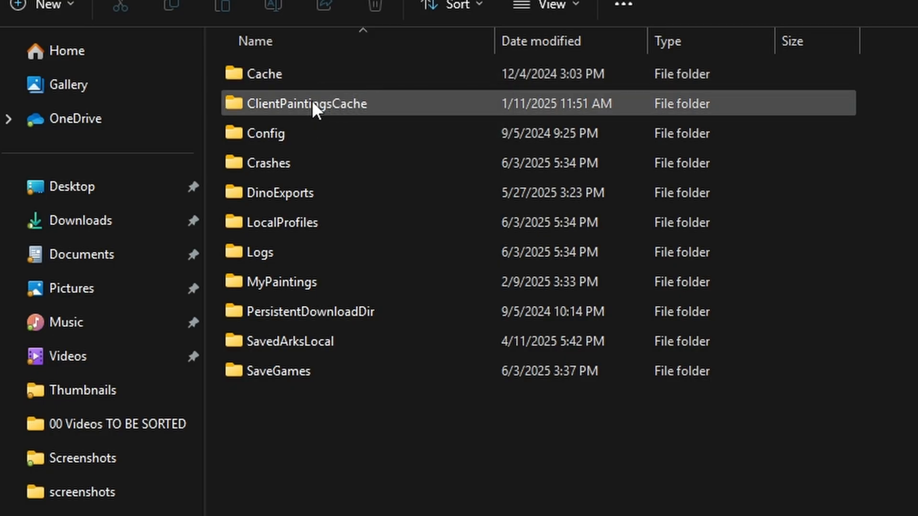
mouse_move(404, 291)
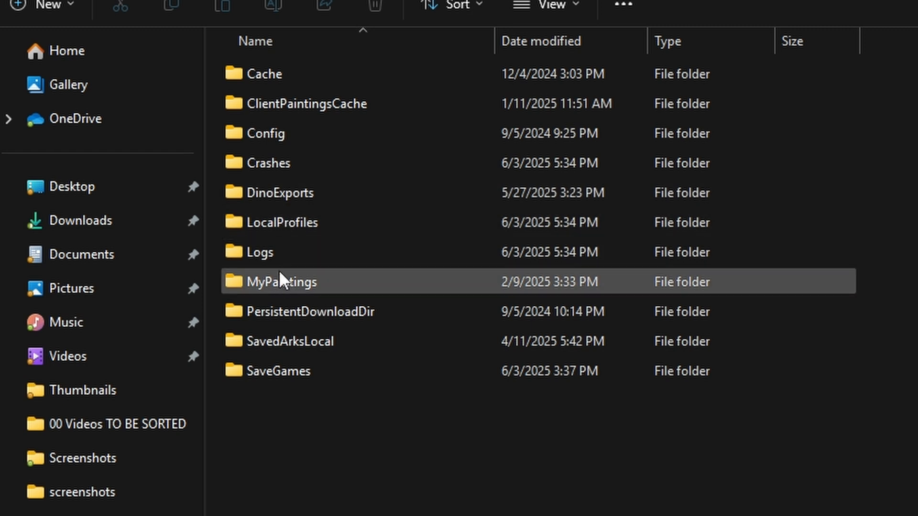
click(277, 371)
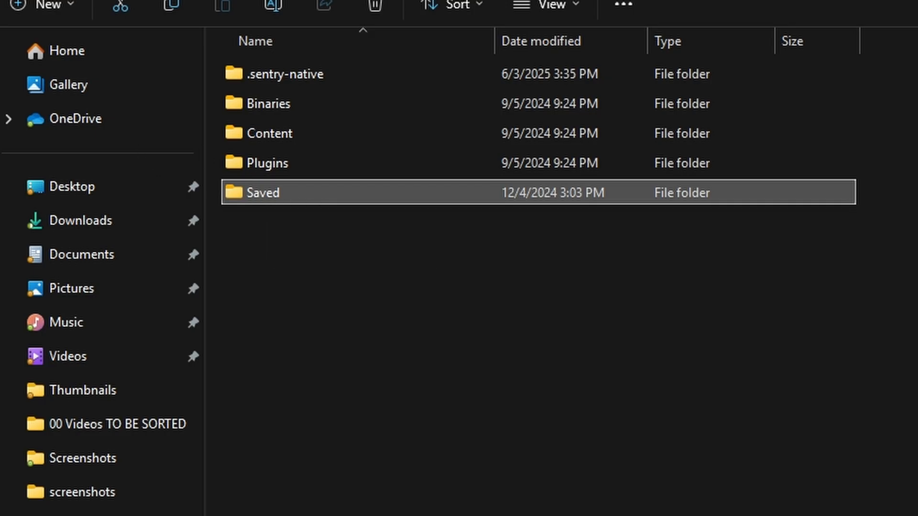
mouse_move(264, 193)
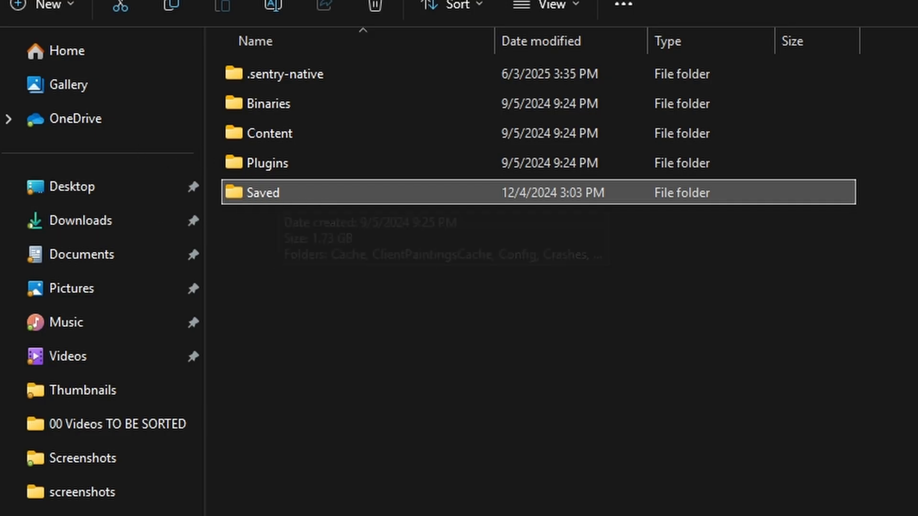
mouse_move(258, 197)
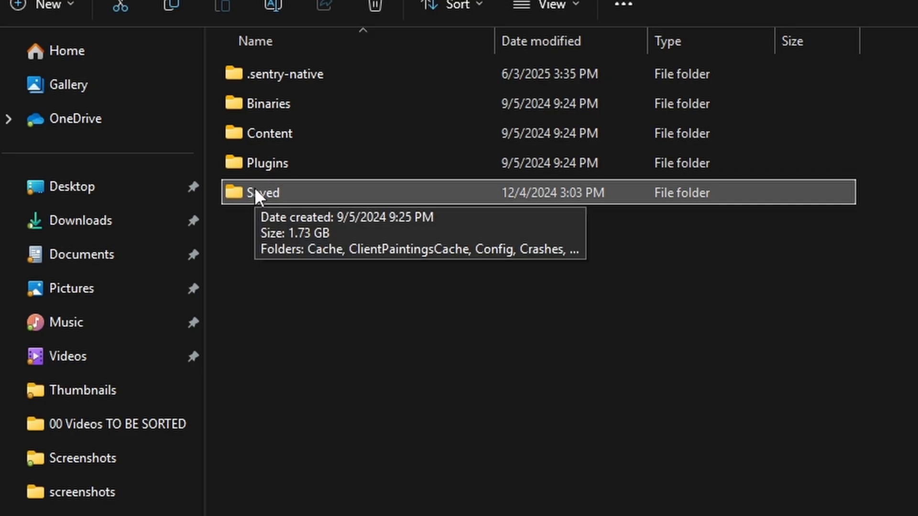
mouse_move(275, 196)
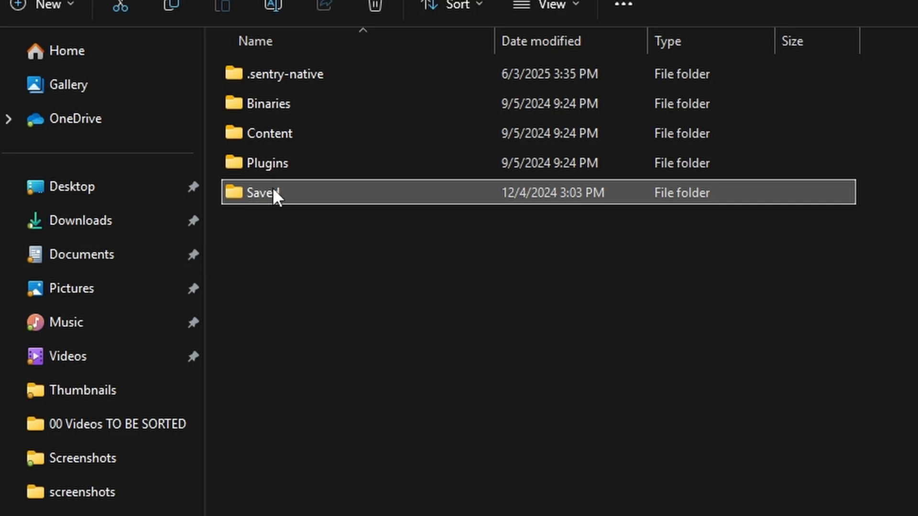
mouse_move(286, 202)
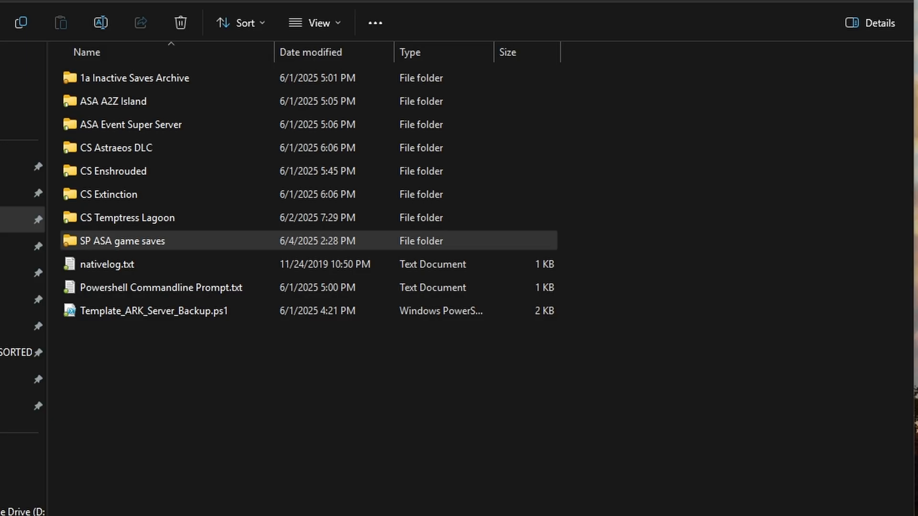
mouse_move(564, 377)
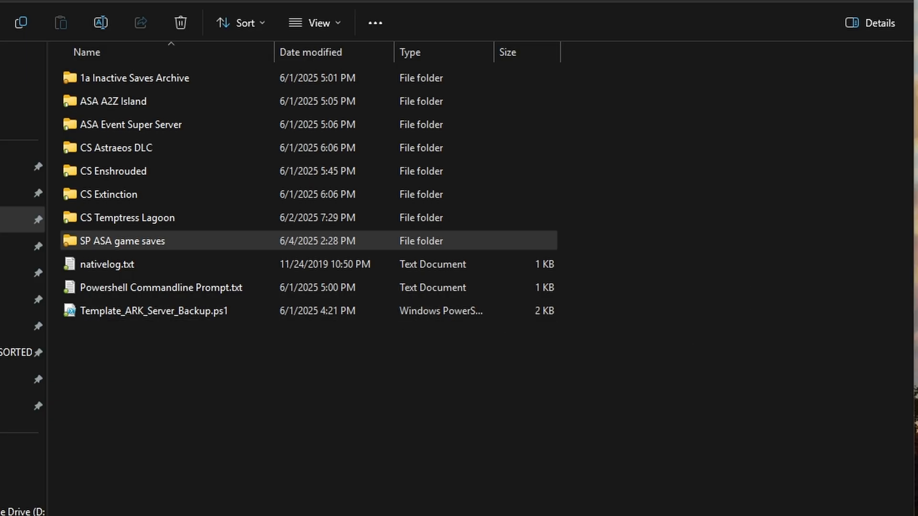
Step: Enter SP ASA game saves > 2025.06.04 pre 5.5 Engine Update backup folder
double_click(120, 241)
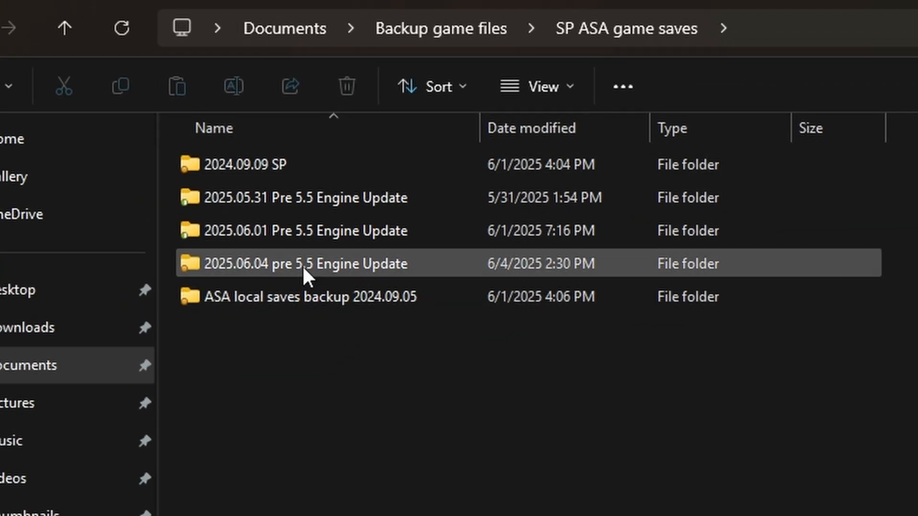
double_click(299, 264)
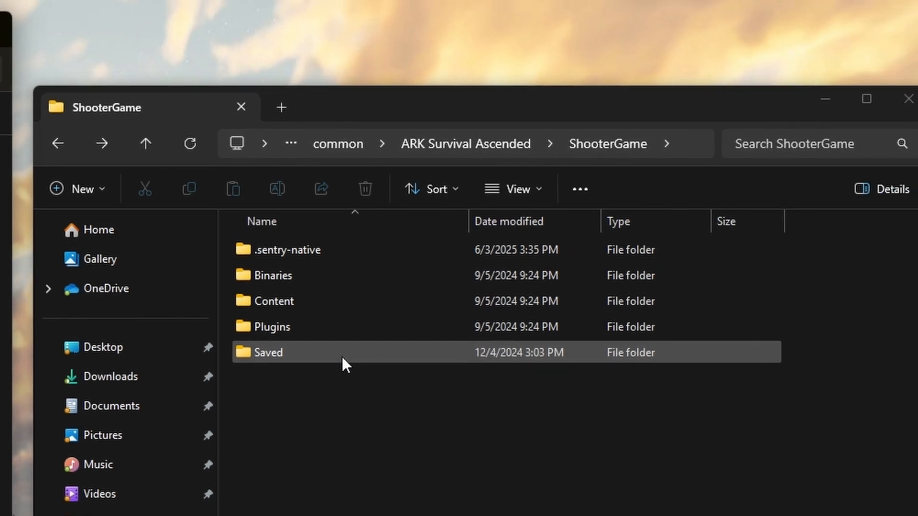
mouse_move(291, 363)
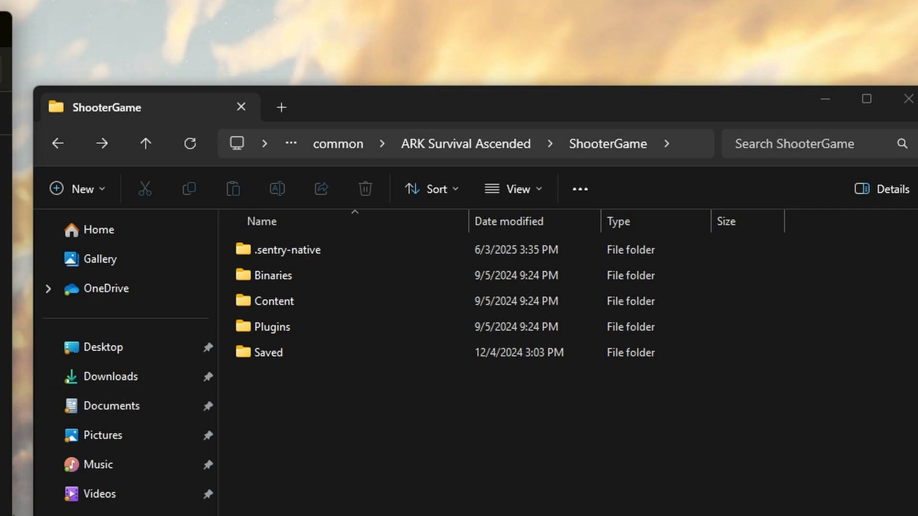
Step: Rename the live Saved folder in ShooterGame to 'Saved (replace)'
click(268, 352)
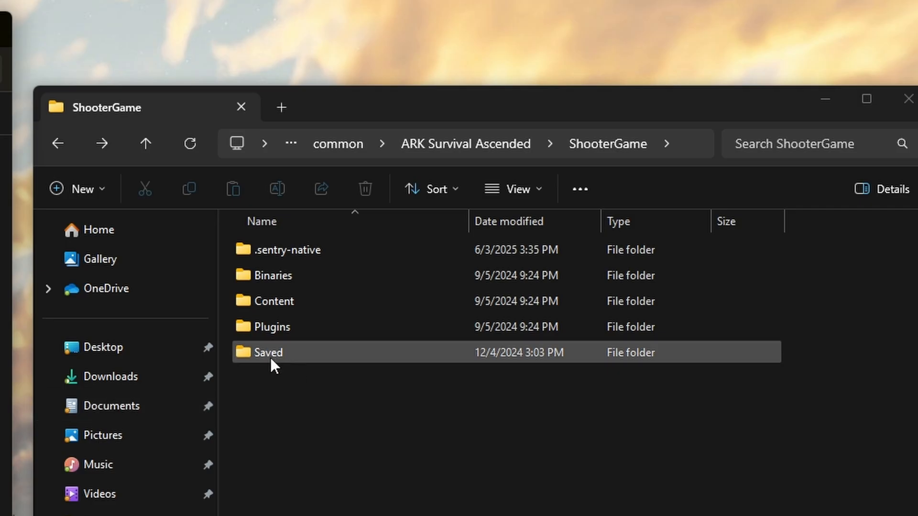
mouse_move(274, 361)
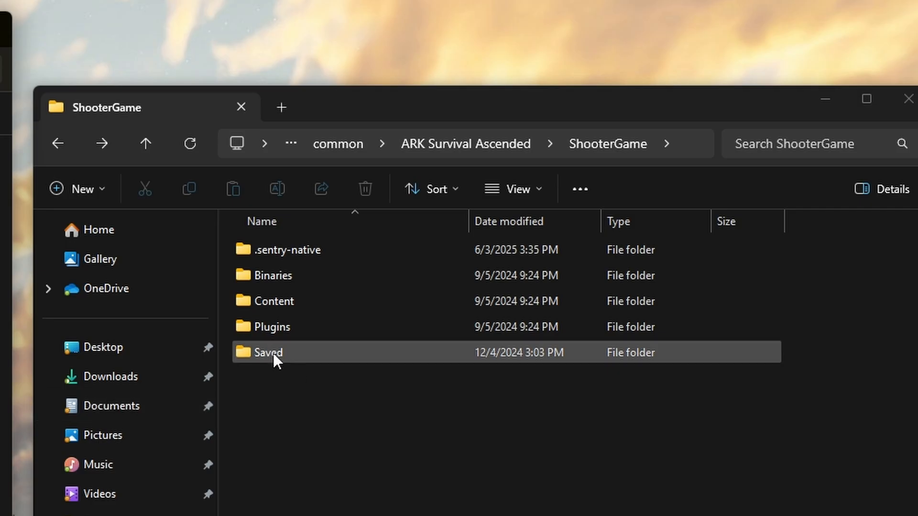
key(F2)
text( ()
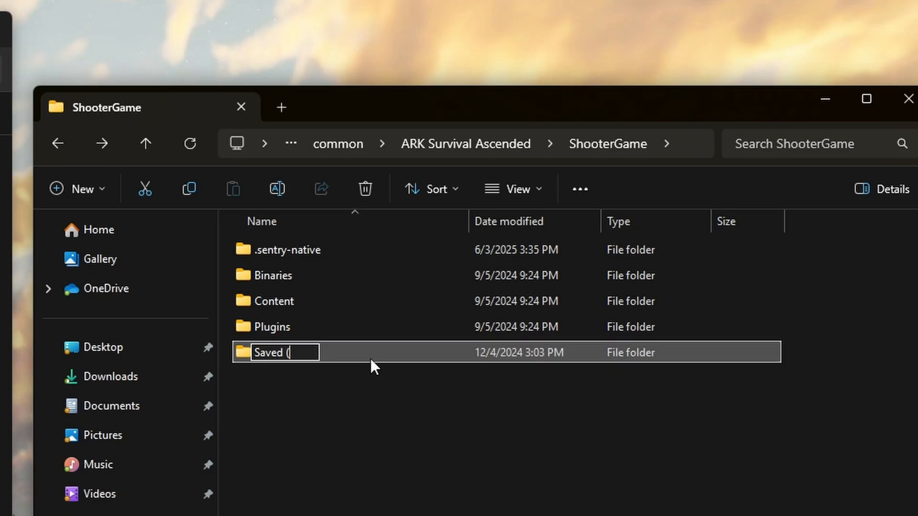
key(Backspace)
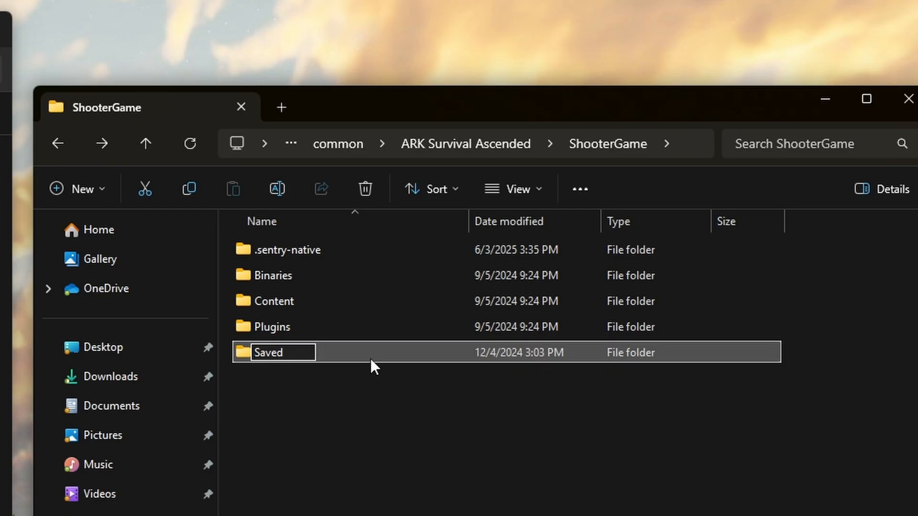
text((replace))
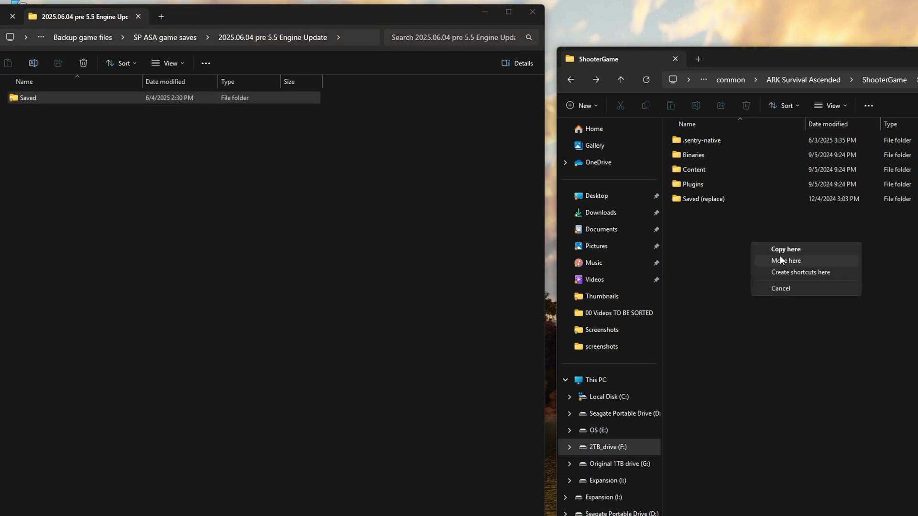
Step: Copy the backup Saved folder into ShooterGame via Copy here
click(786, 260)
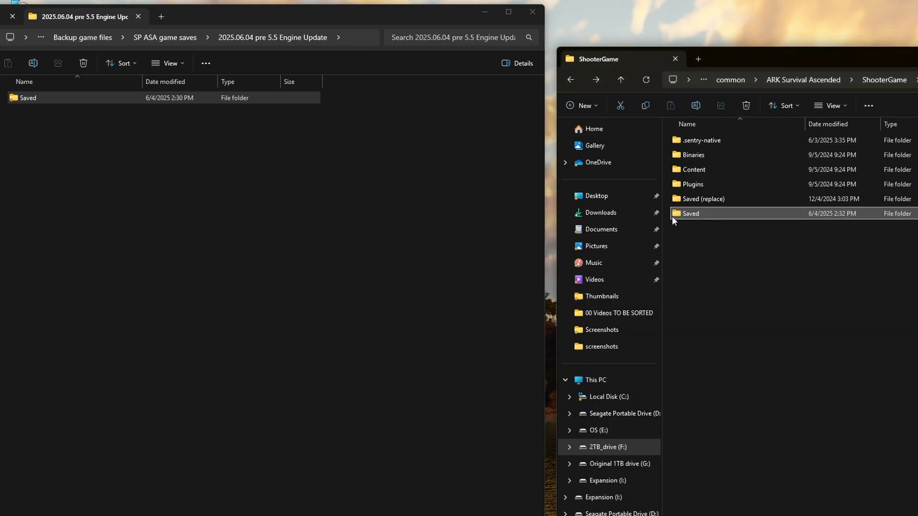
mouse_move(696, 216)
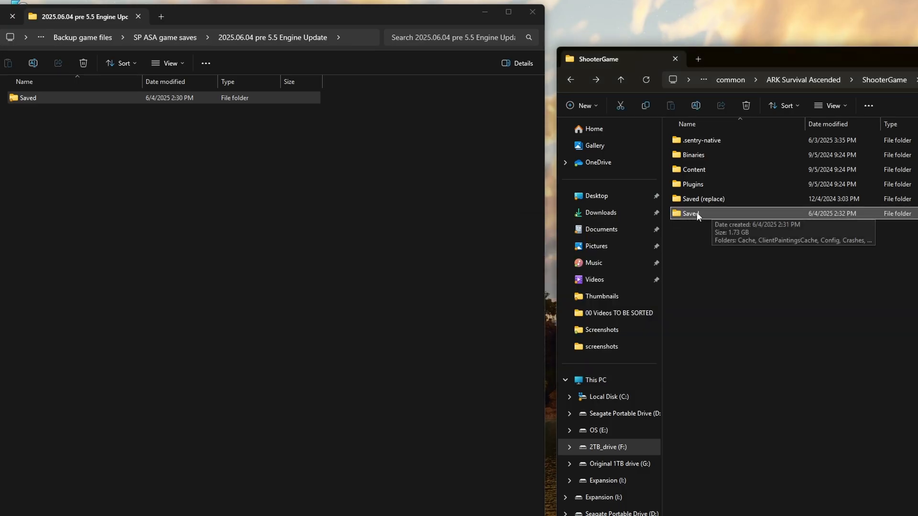
mouse_move(687, 217)
text(OldSaved)
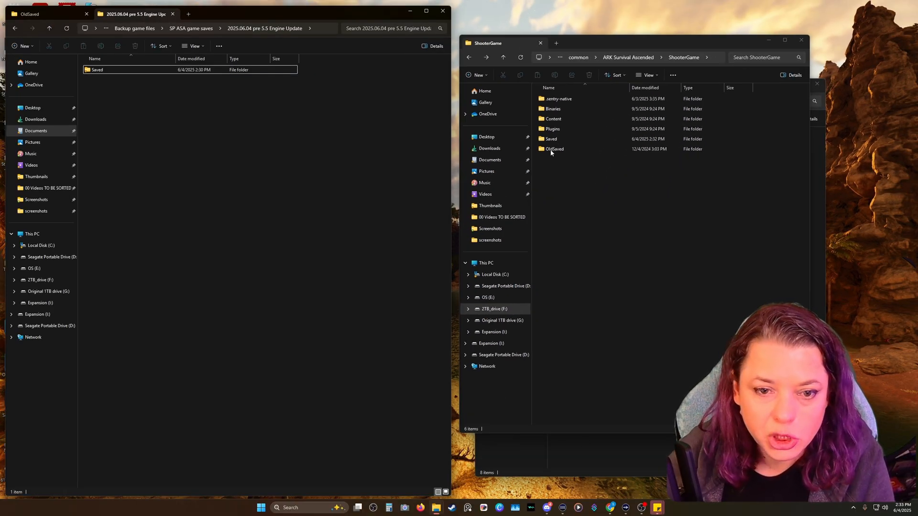
click(550, 139)
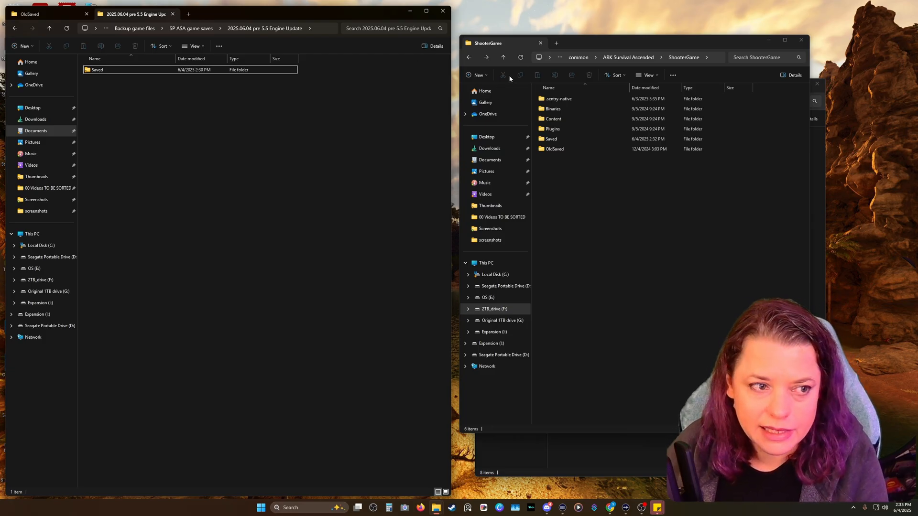
mouse_move(705, 179)
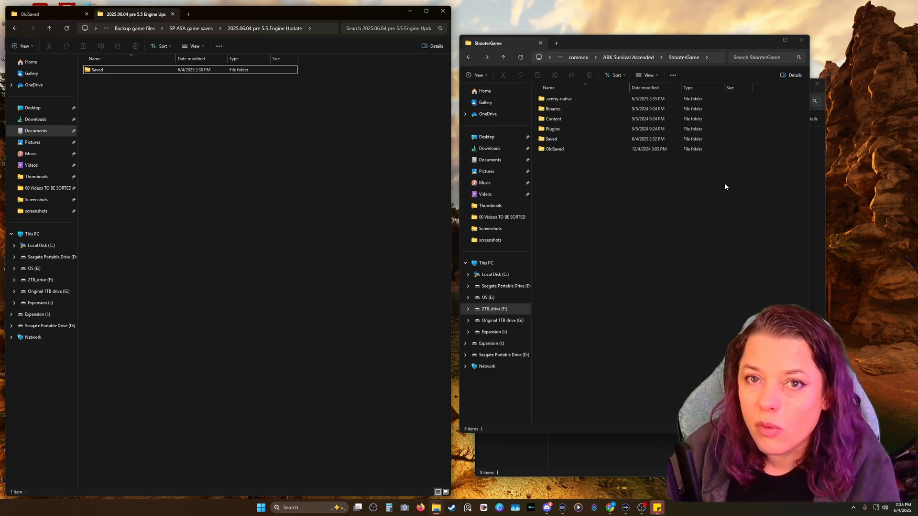
mouse_move(713, 190)
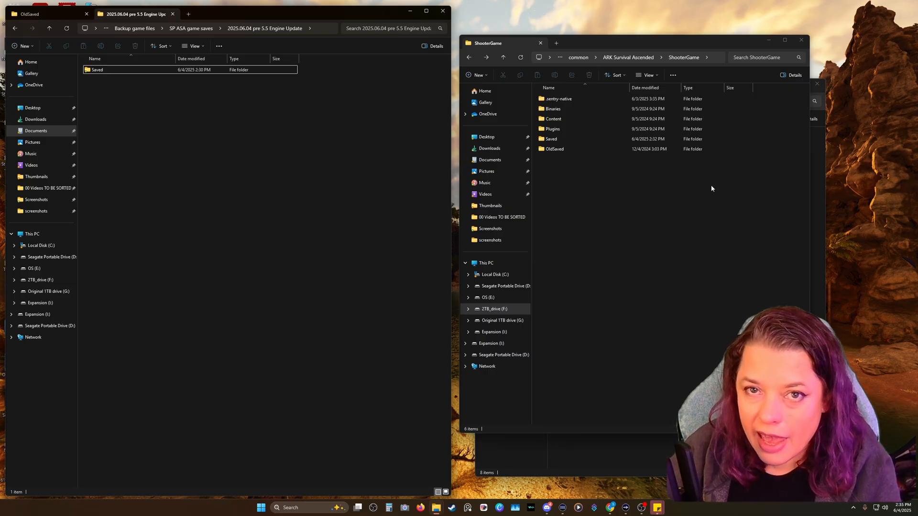
mouse_move(709, 201)
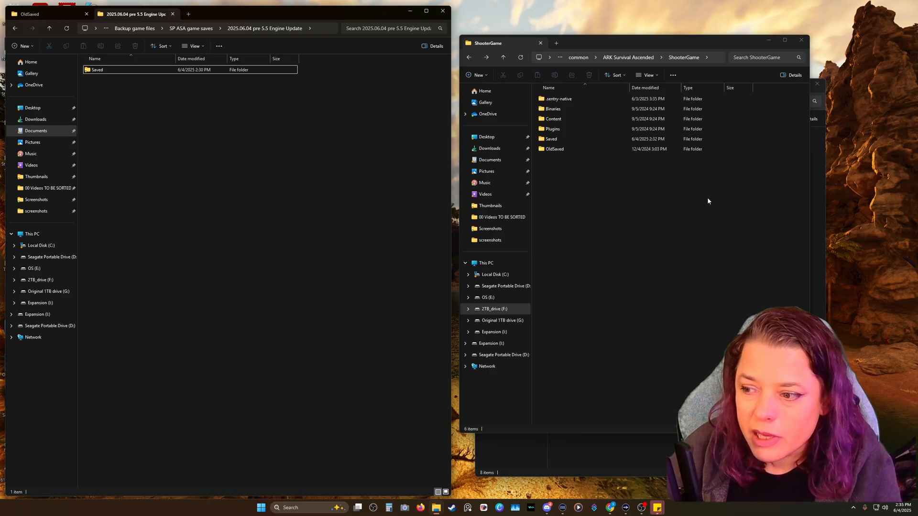
mouse_move(747, 208)
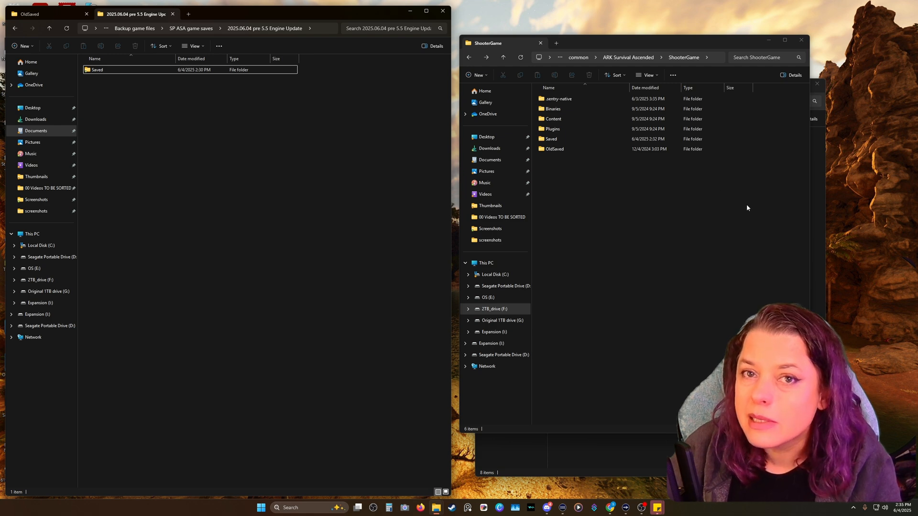
mouse_move(757, 223)
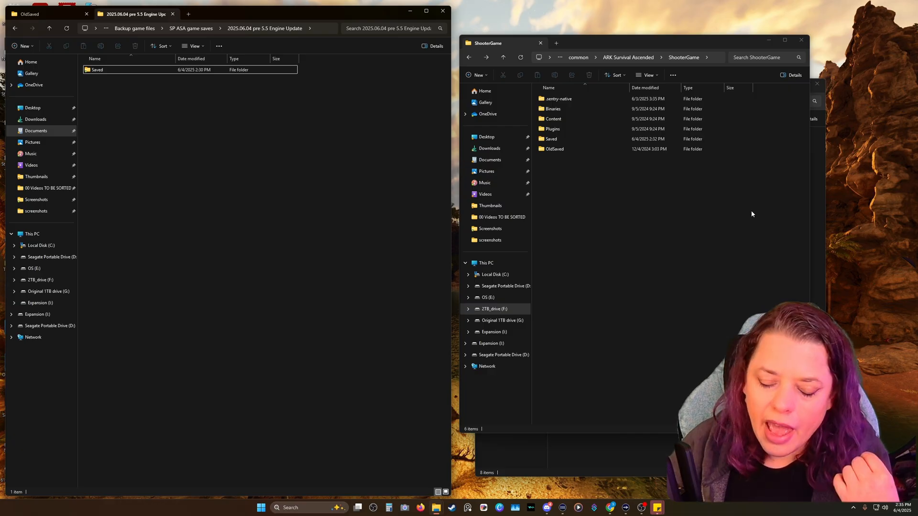
mouse_move(729, 178)
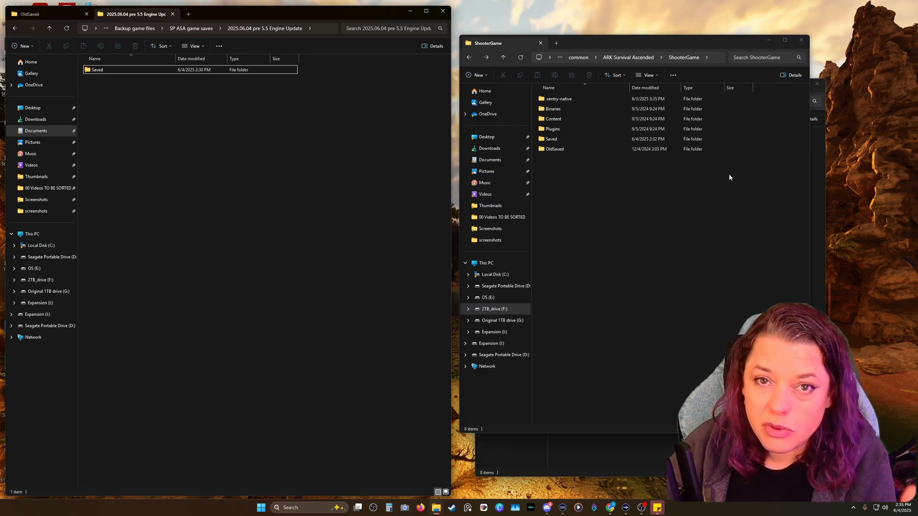